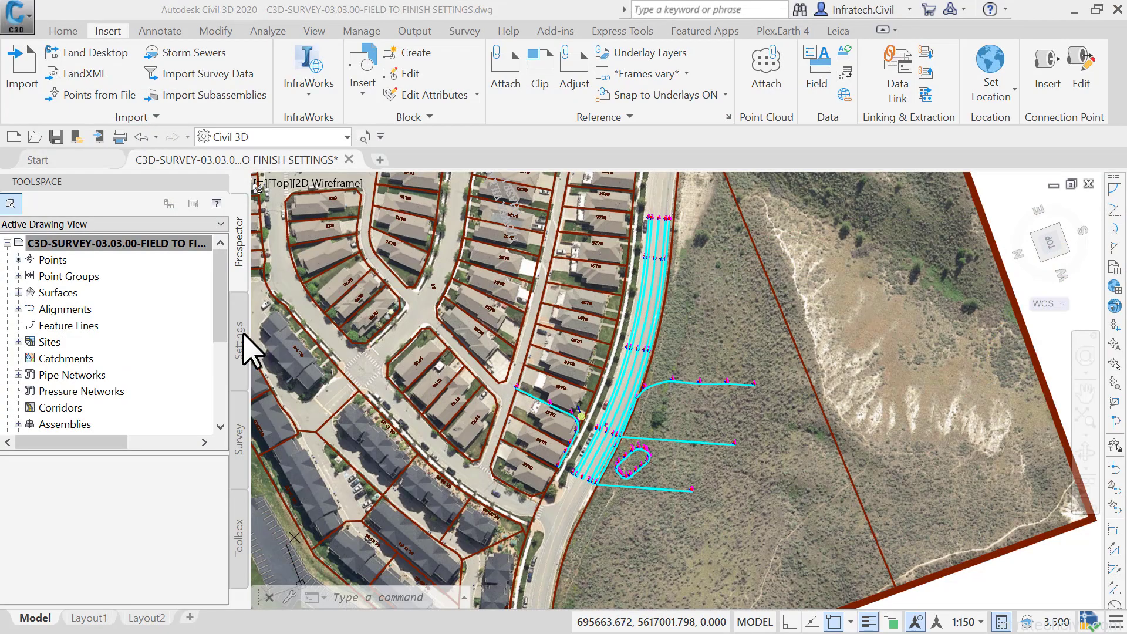
# Browse the Settings point collections, visiting Description Key Sets and expanding Point Styles (Basic, Benchmark, Catch Basin...)
pyautogui.click(240, 345)
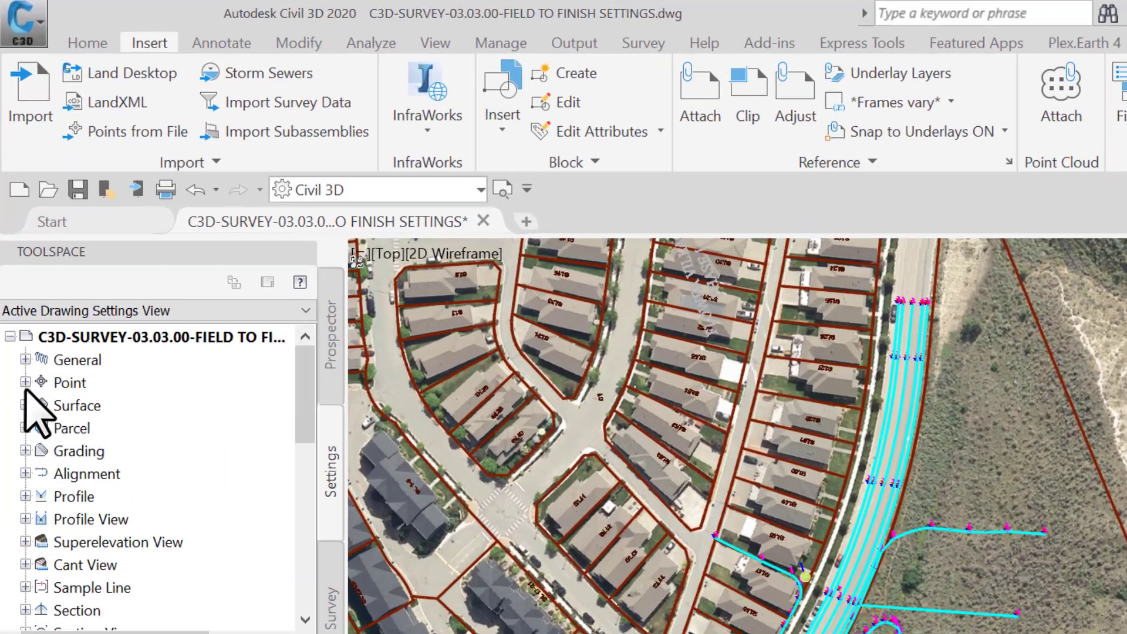
pyautogui.click(23, 382)
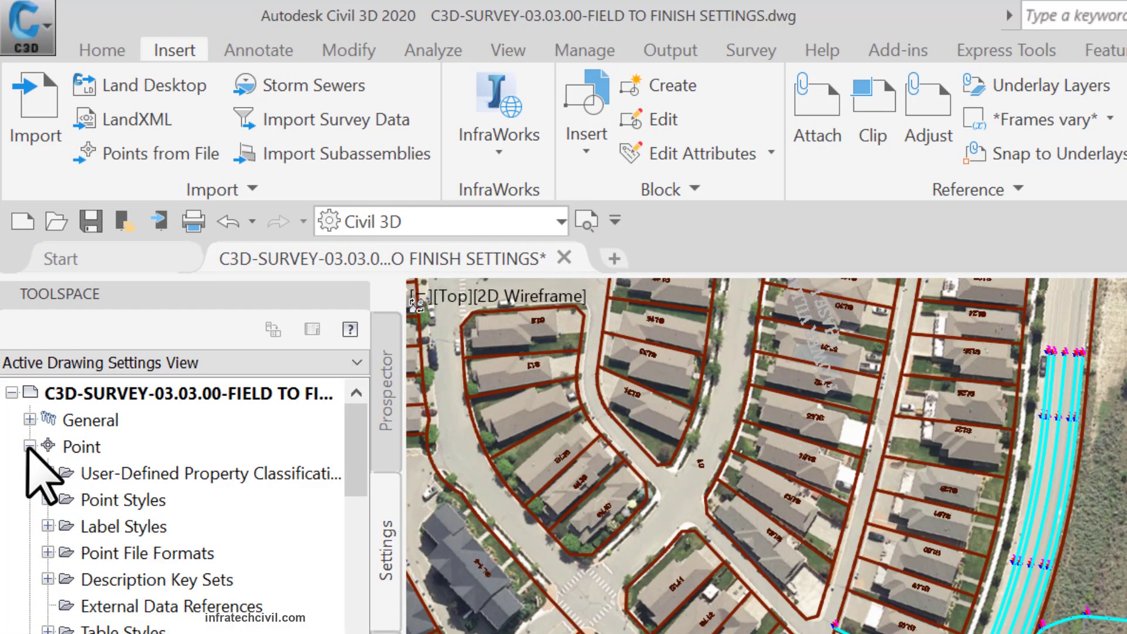
pyautogui.click(123, 501)
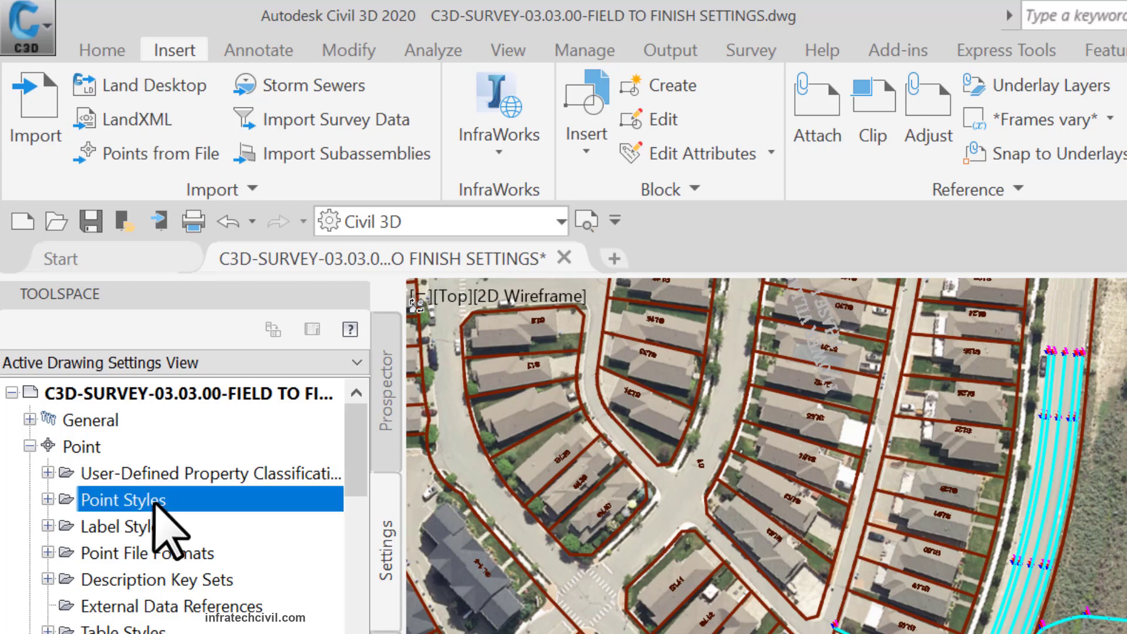
pyautogui.click(158, 579)
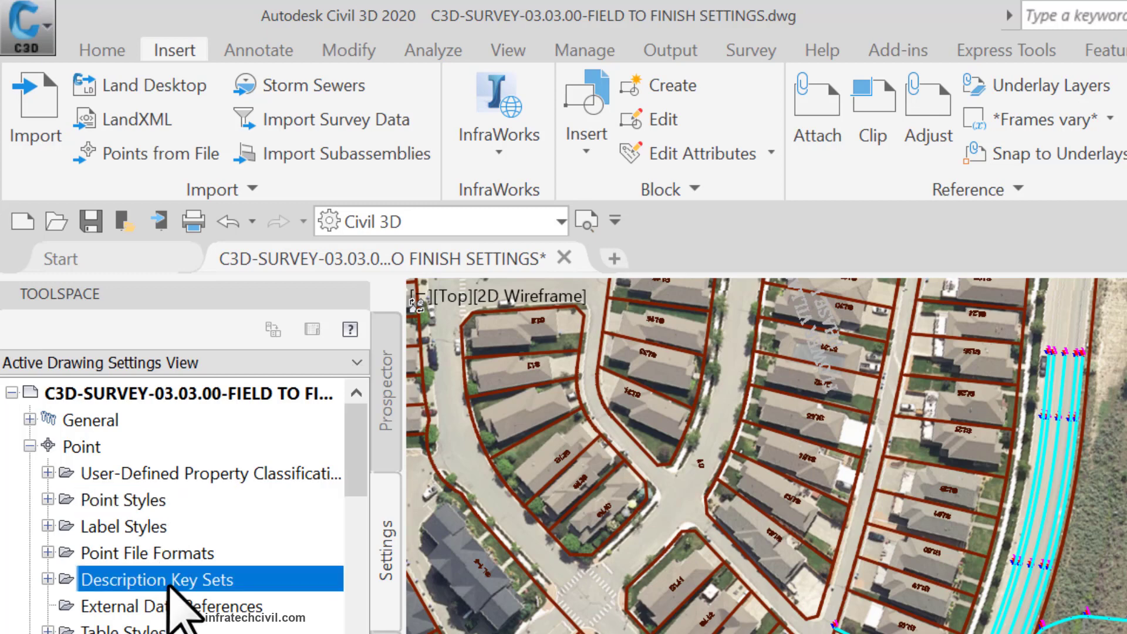
pyautogui.moveTo(155, 518)
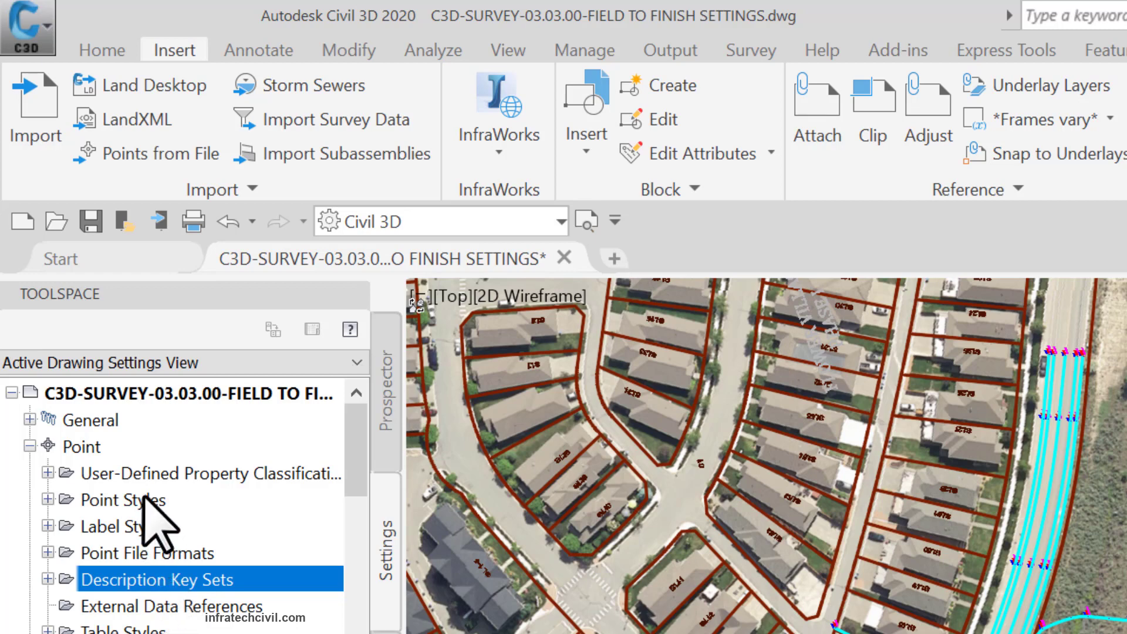
pyautogui.click(124, 499)
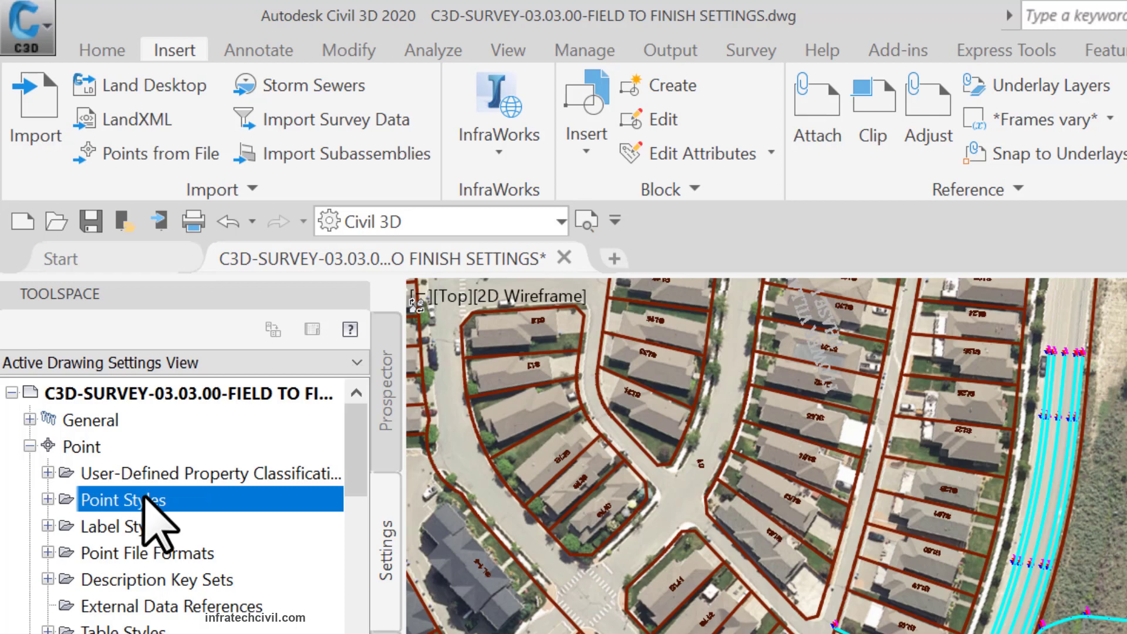
pyautogui.click(49, 499)
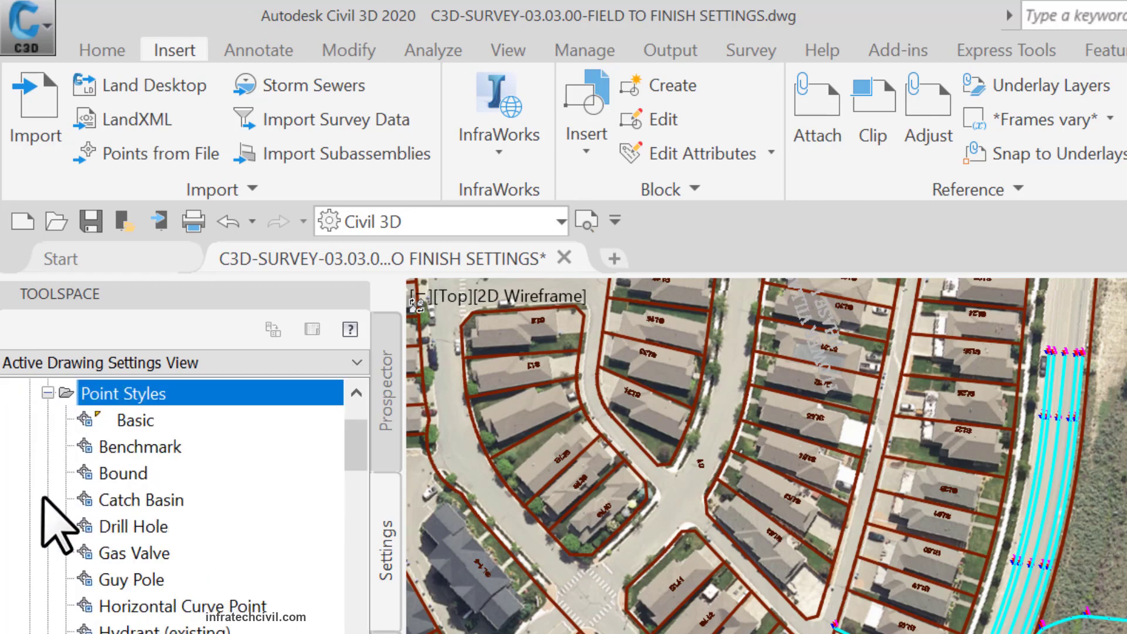
# Locate the Tree point style in the list and bring it up for editing
pyautogui.scroll(-3)
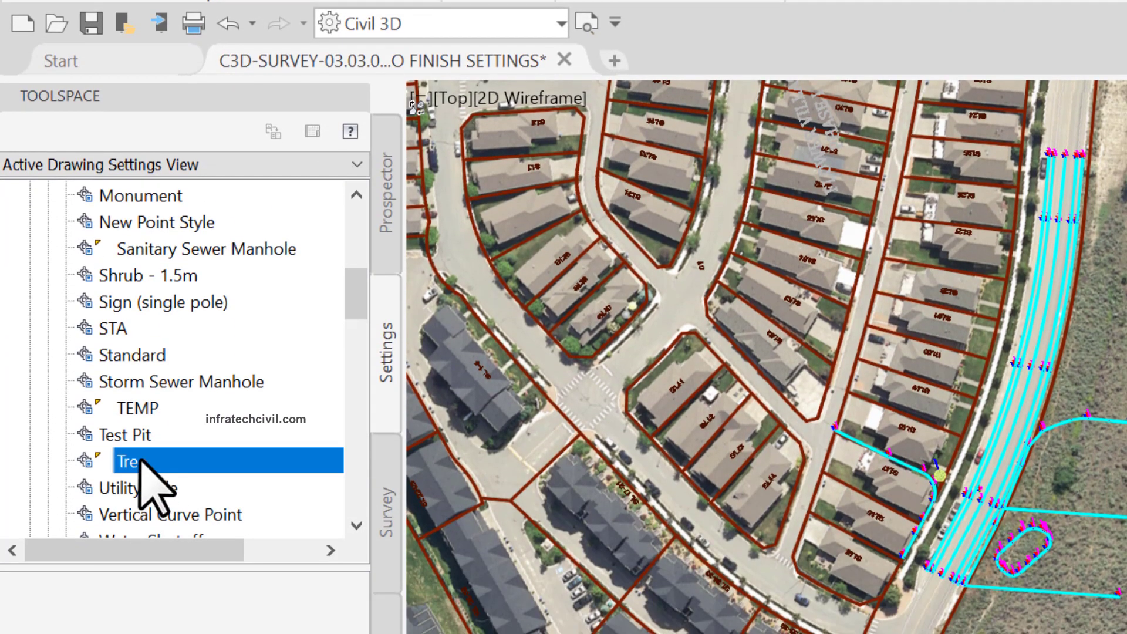
pyautogui.rightClick(132, 461)
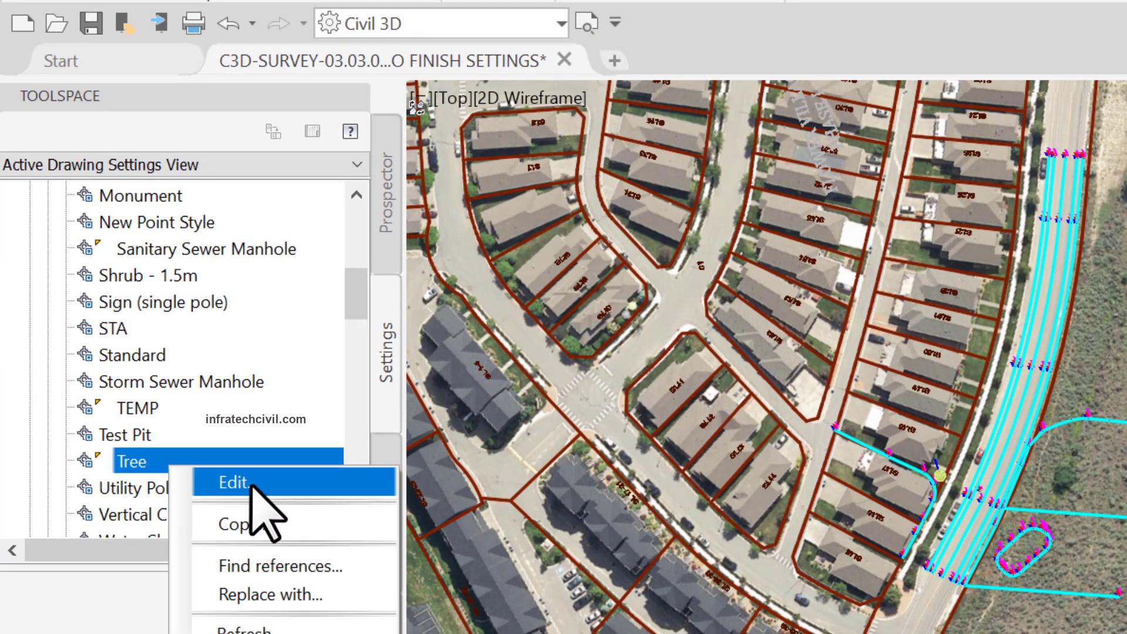
pyautogui.click(235, 481)
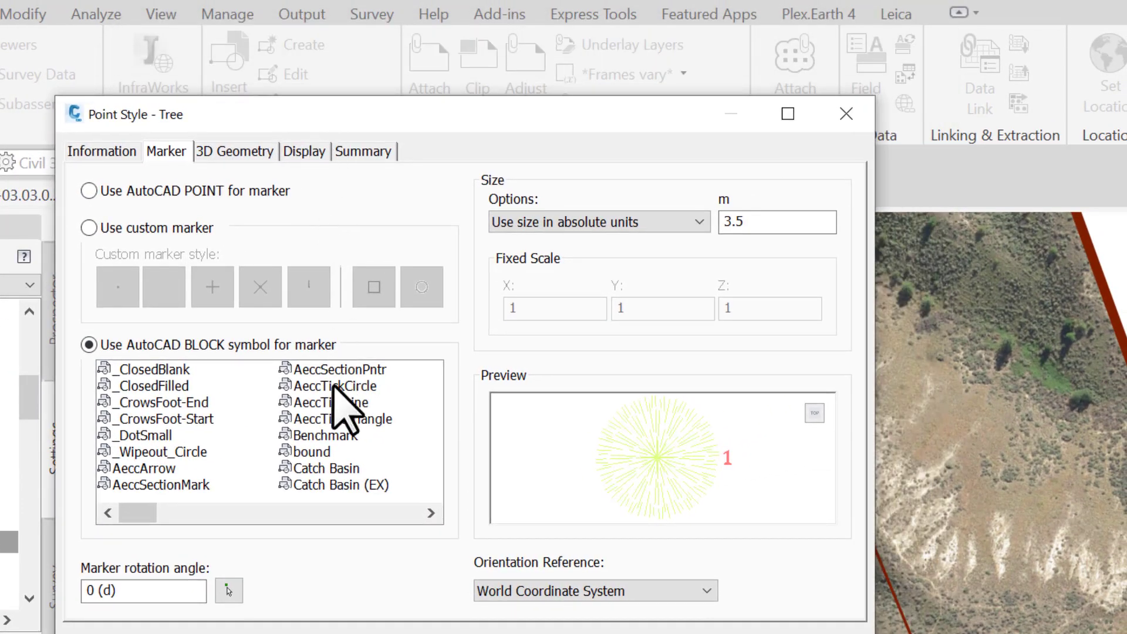
# Confirm the marker uses the Tree 6 block at 3.5 m absolute size, then close the style
pyautogui.hscroll(3)
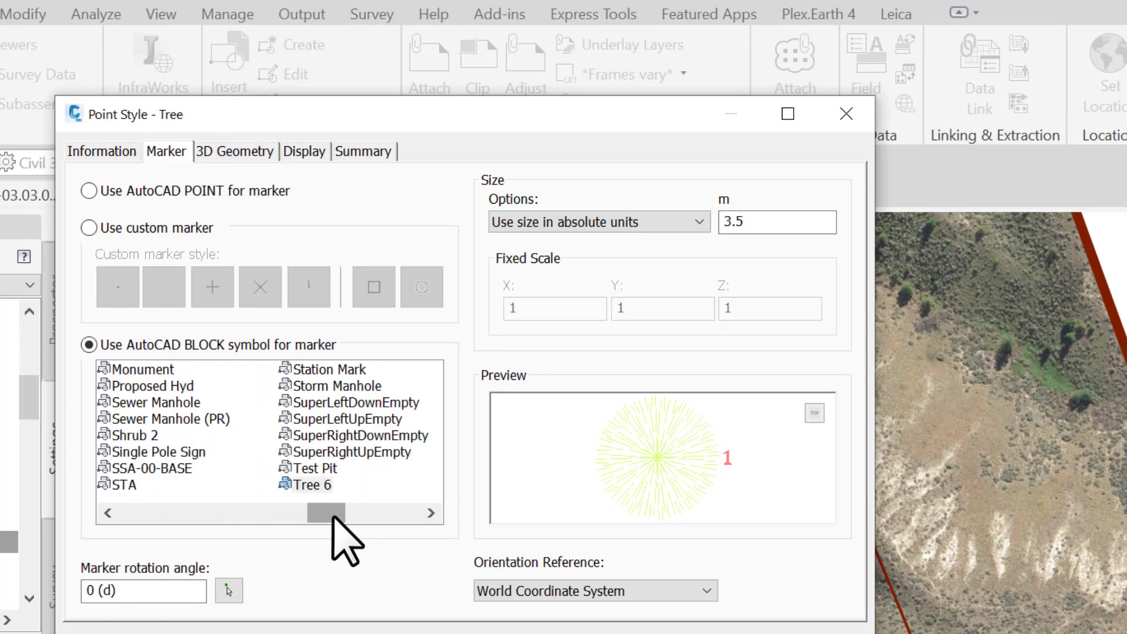
pyautogui.click(310, 485)
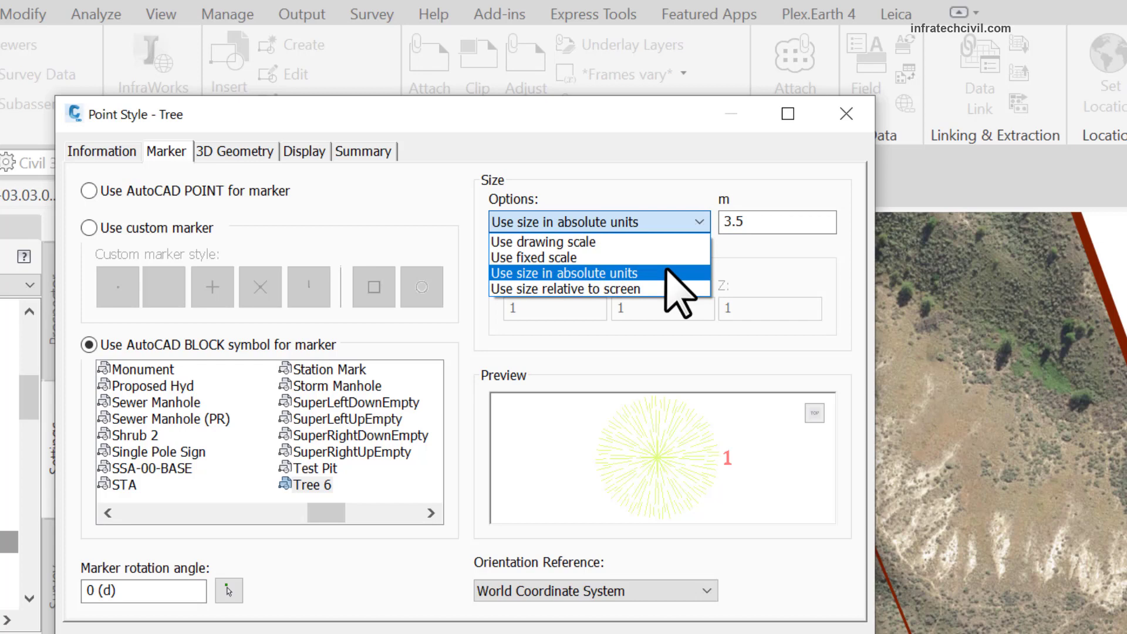
pyautogui.click(566, 272)
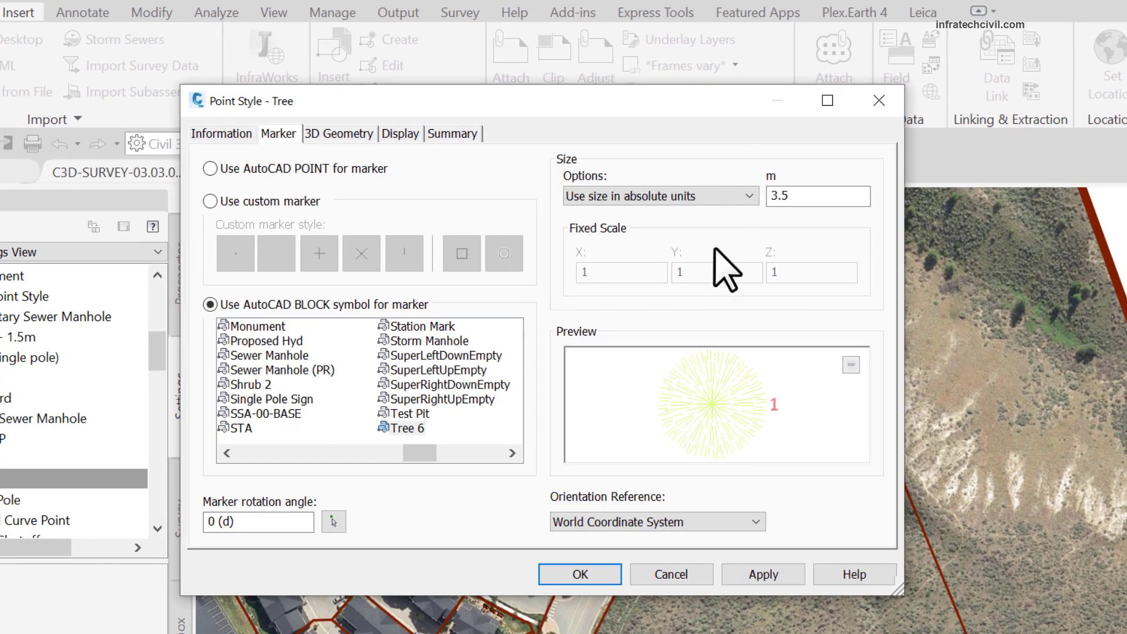
pyautogui.click(579, 575)
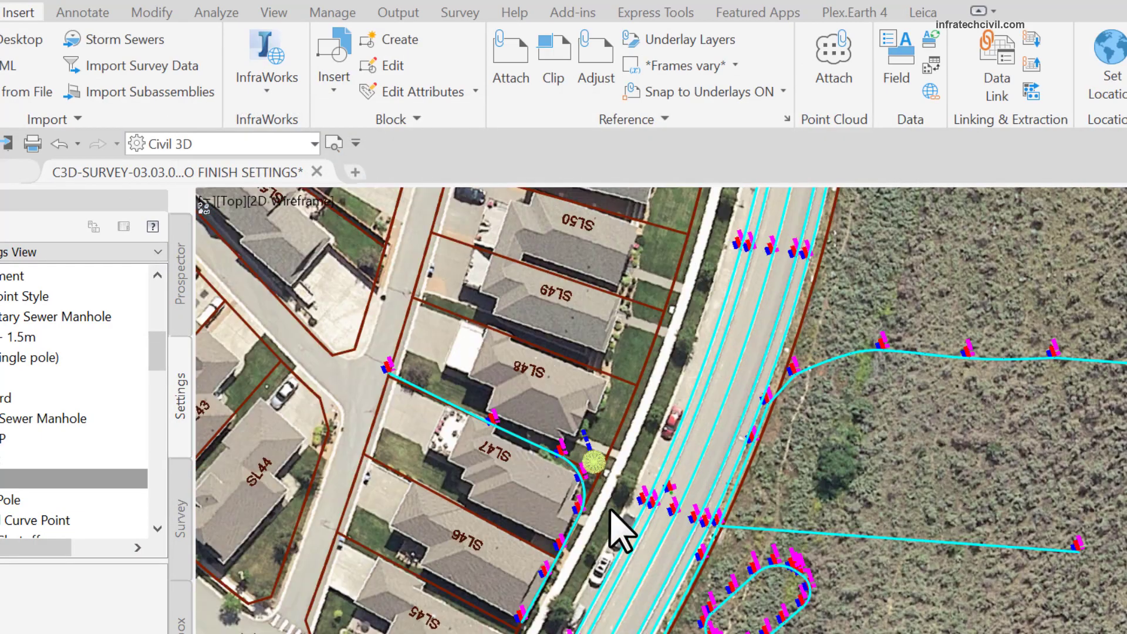
# Check F2F SurveyCoding's defaults are Basic and Point#-Elevation-Description, then cancel without changes
pyautogui.scroll(3)
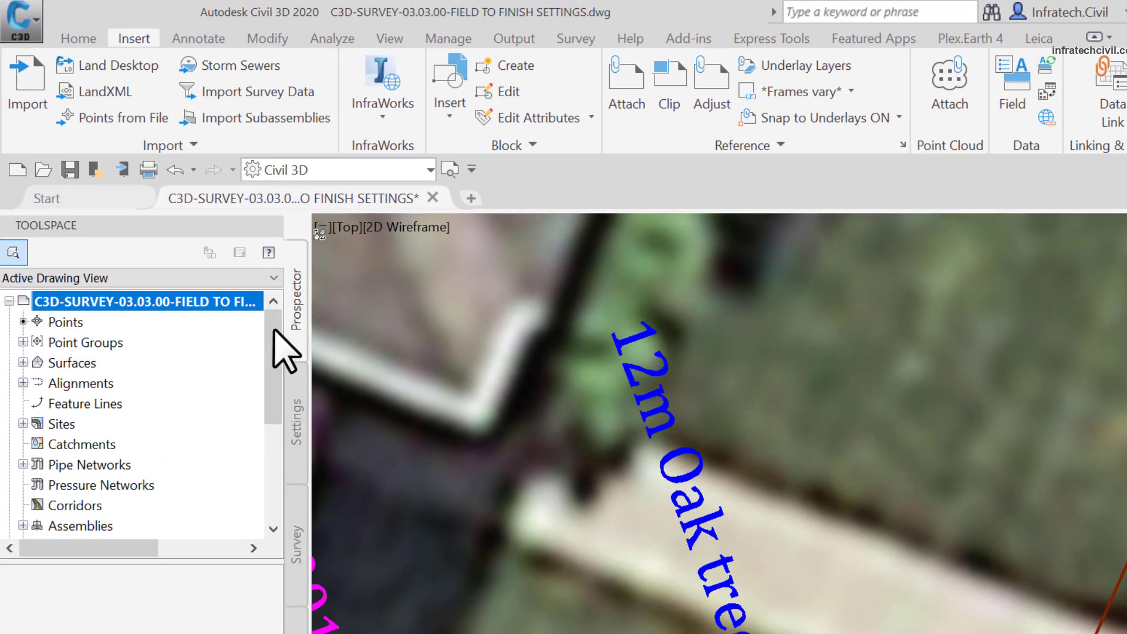
pyautogui.click(24, 342)
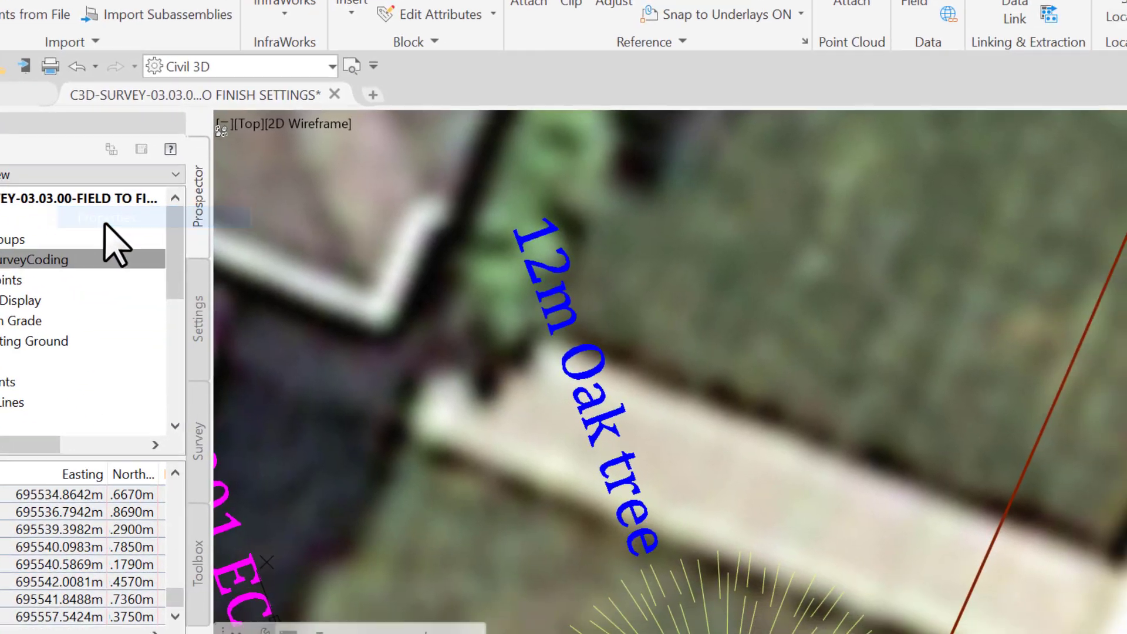
pyautogui.click(537, 398)
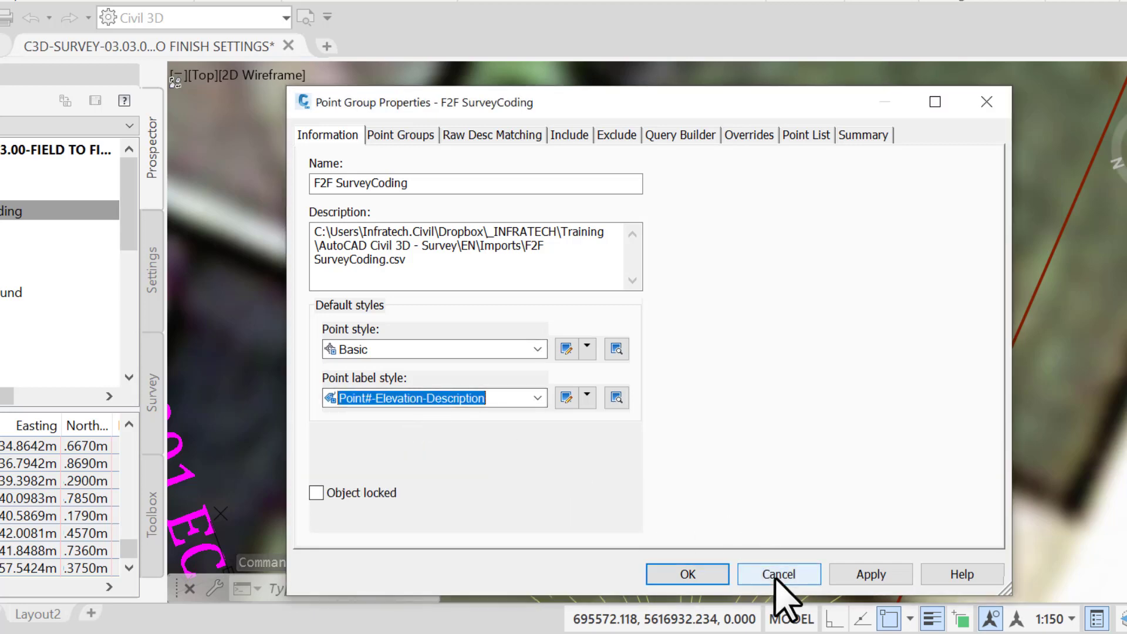
pyautogui.click(778, 575)
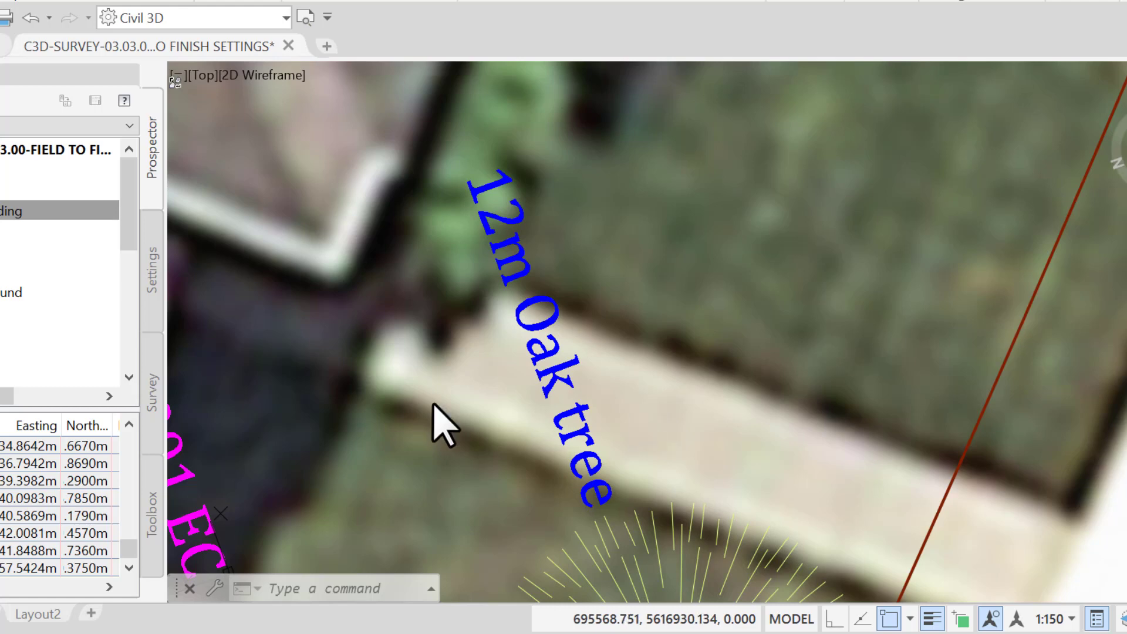
# Edit the Civil 3D description key set's keys and select the TR* tree key row
pyautogui.click(152, 274)
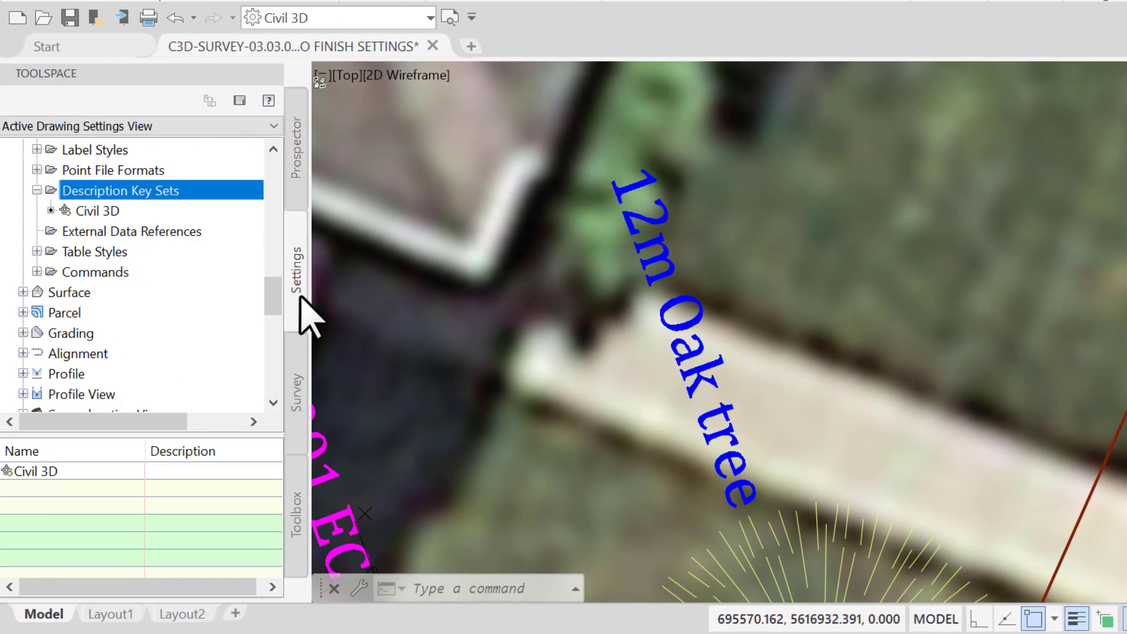
pyautogui.click(97, 210)
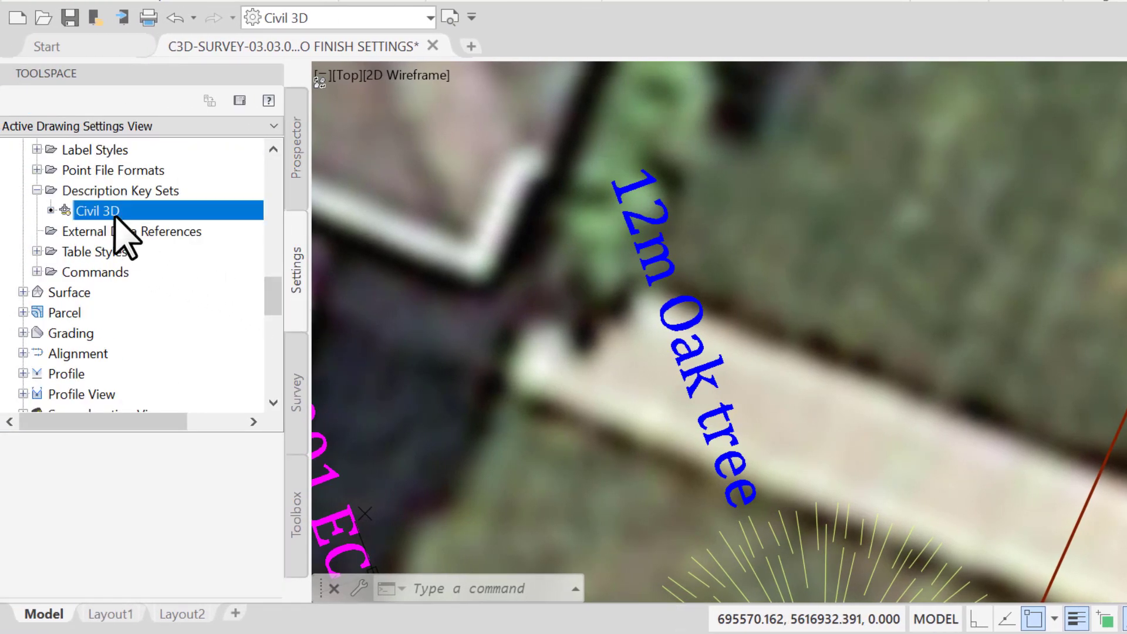
pyautogui.rightClick(98, 210)
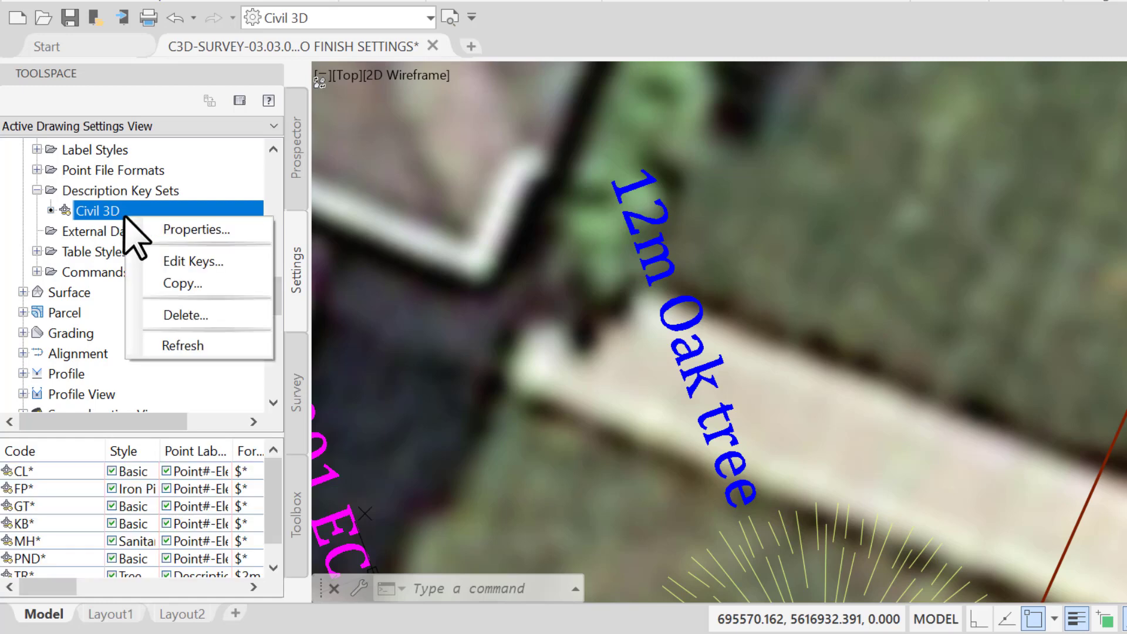
pyautogui.click(192, 261)
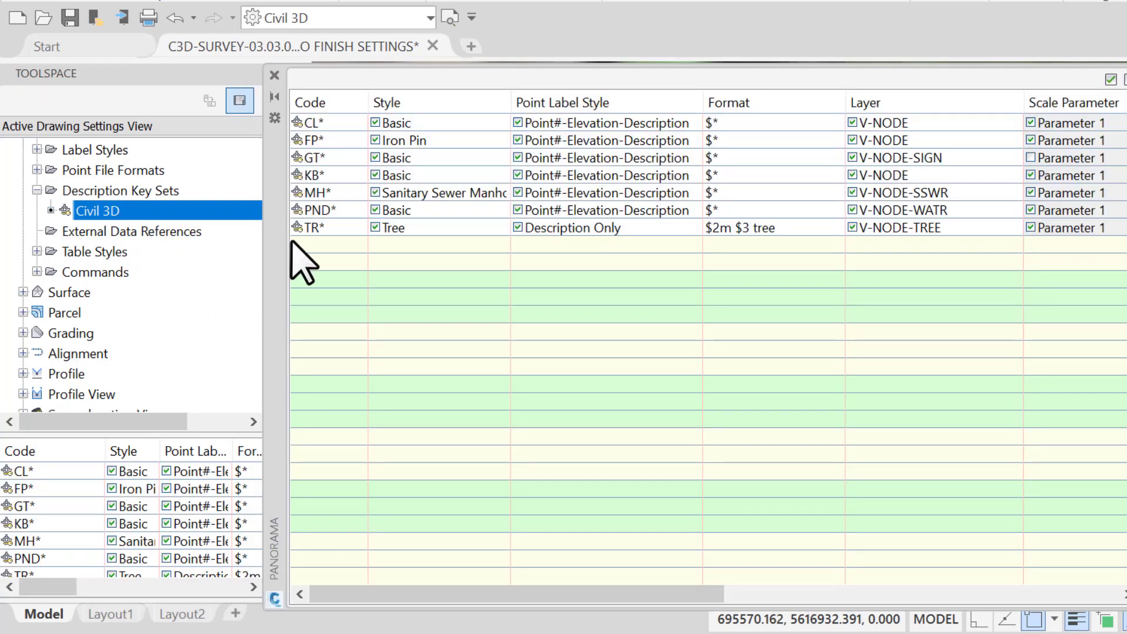
pyautogui.click(316, 226)
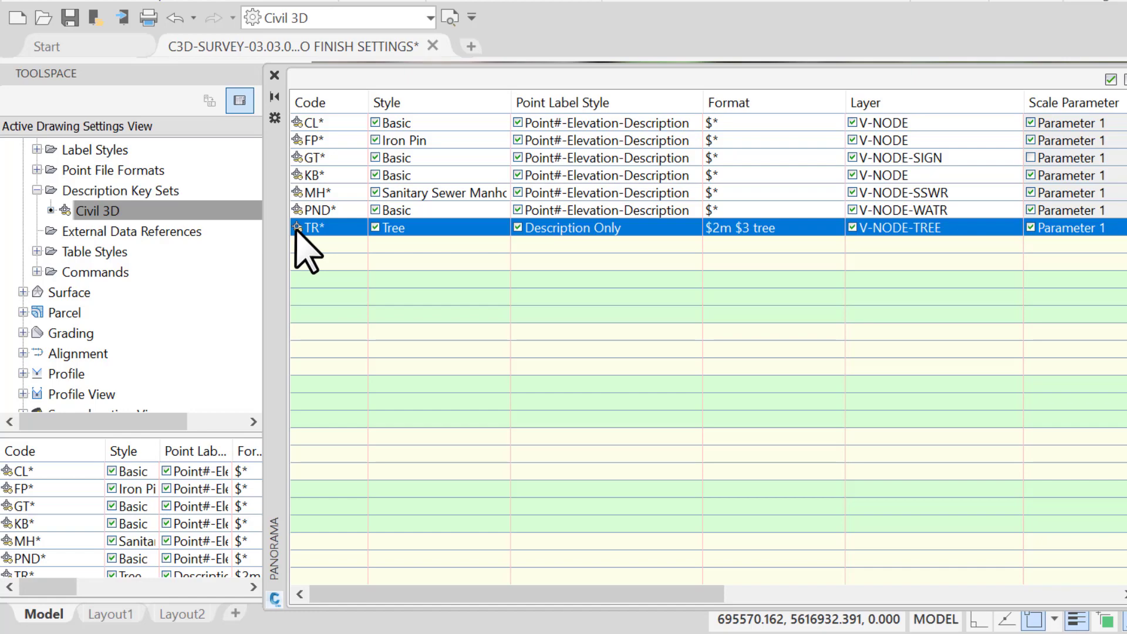
pyautogui.moveTo(633, 231)
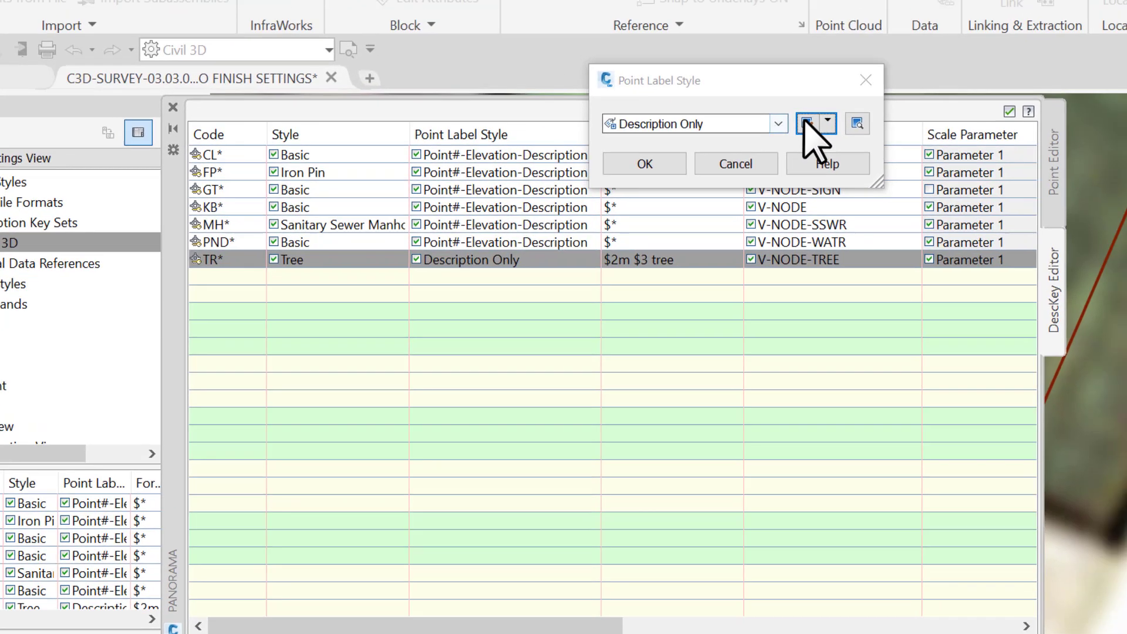
pyautogui.click(810, 123)
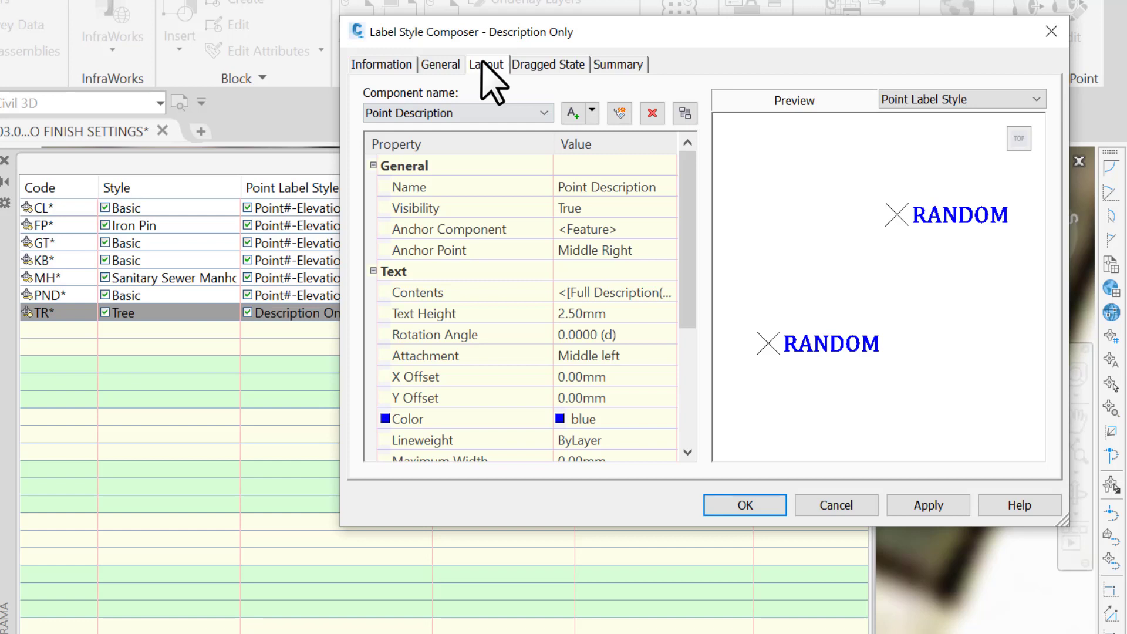
pyautogui.click(417, 292)
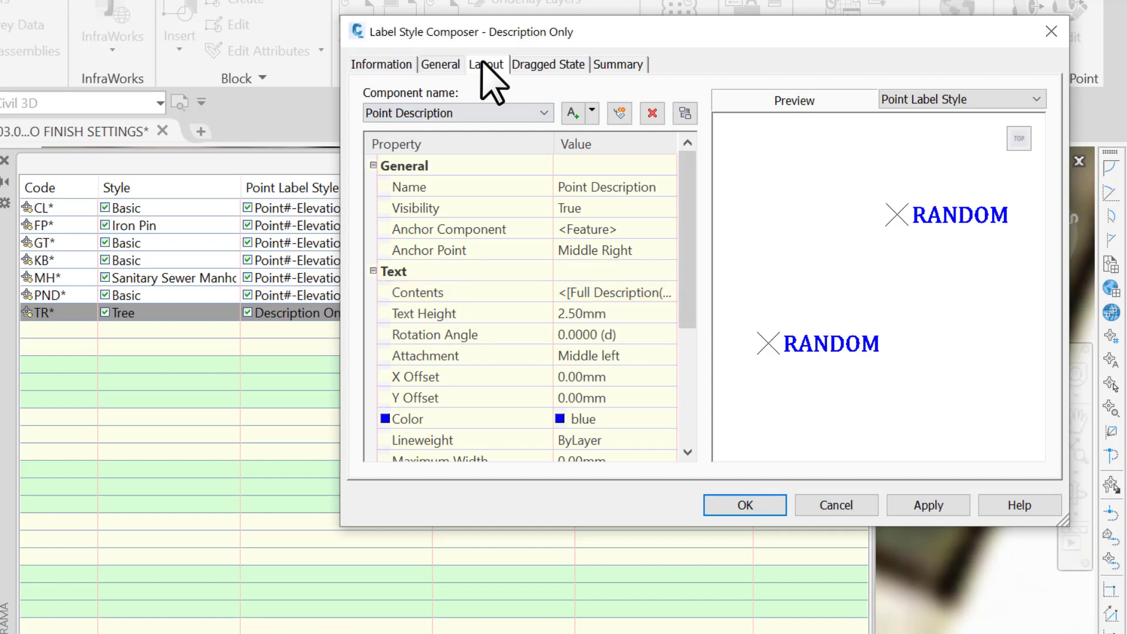
pyautogui.click(745, 505)
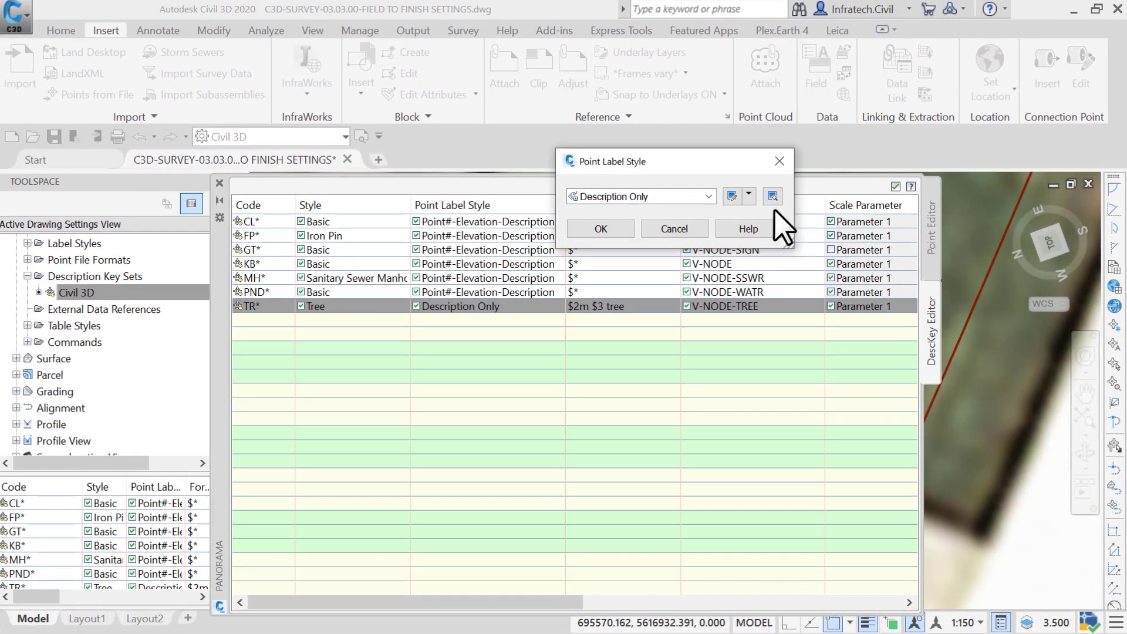
# Cancel the Point Label Style choice, keeping TR* on Description Only
pyautogui.click(600, 229)
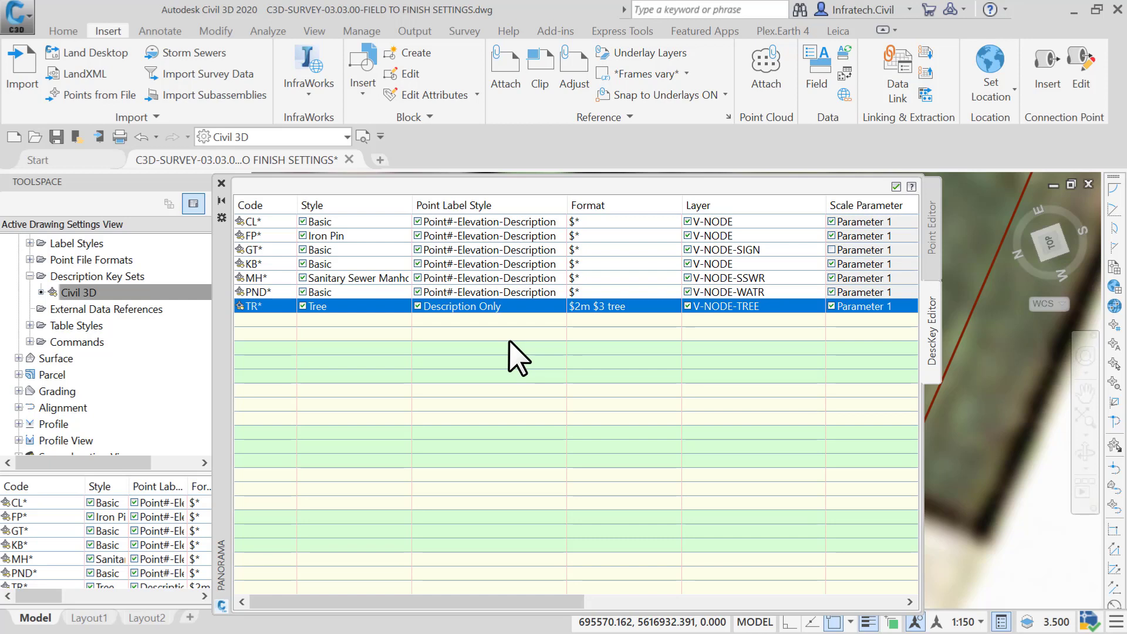
pyautogui.moveTo(512, 355)
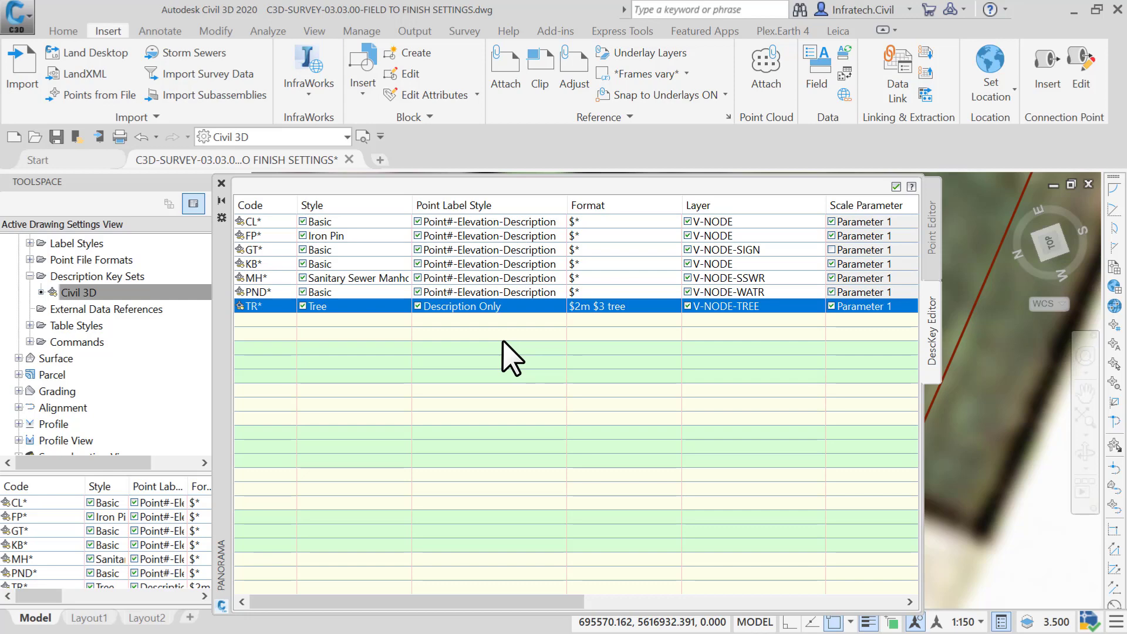